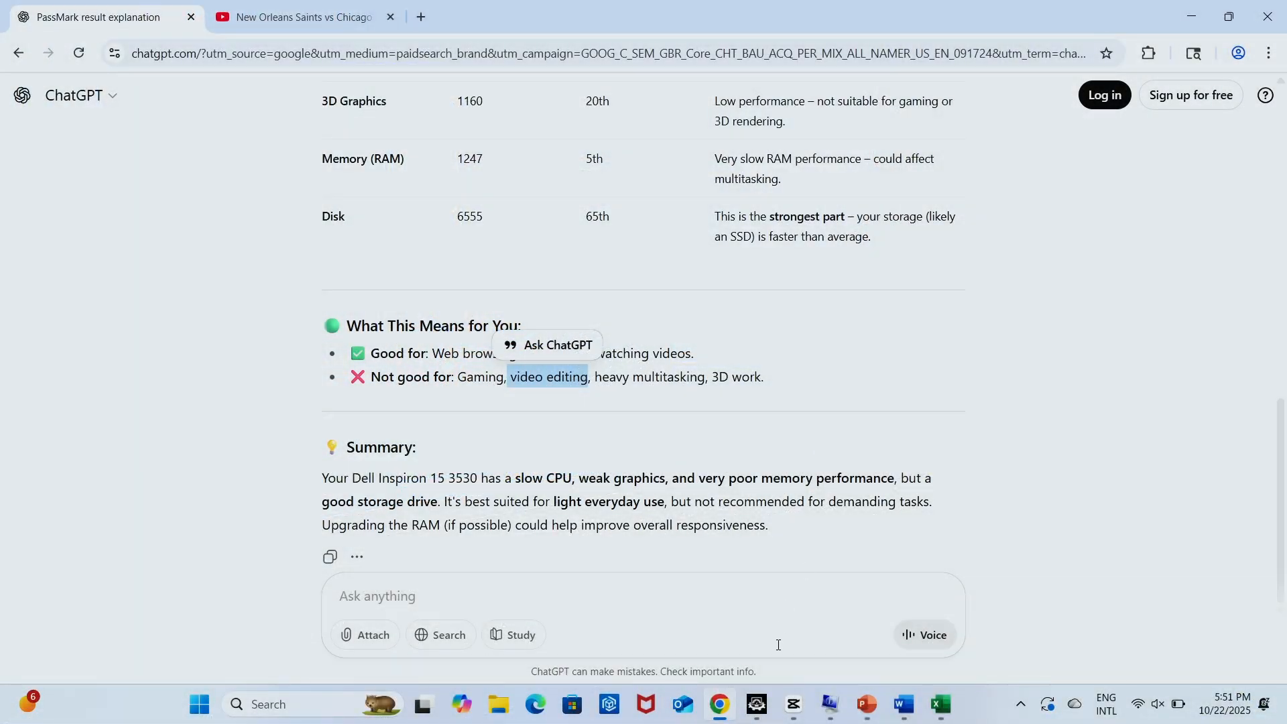
# Step: Switch from the ChatGPT browser tab to the CapCut project with the Slushie Machine clip
pyautogui.click(794, 703)
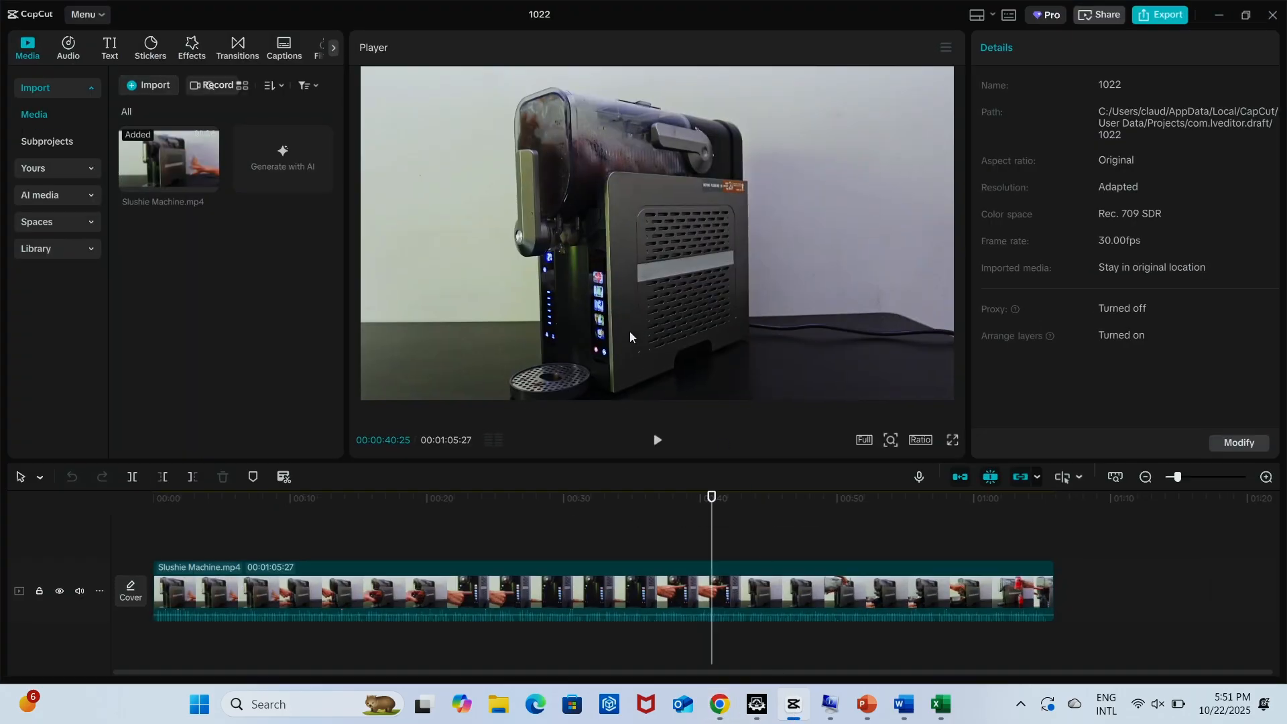
pyautogui.moveTo(711, 540)
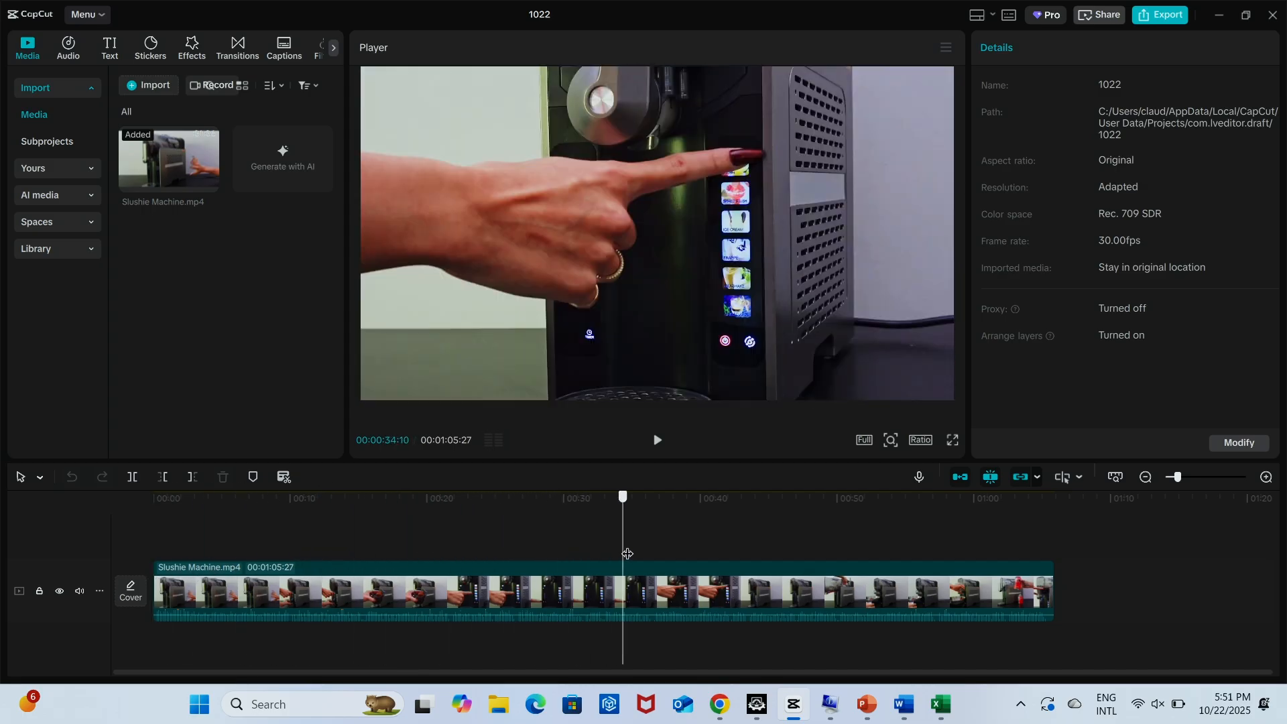
# Step: Preview the slushie clip at a mid-point and at the pouring moment near 50 seconds
pyautogui.click(657, 440)
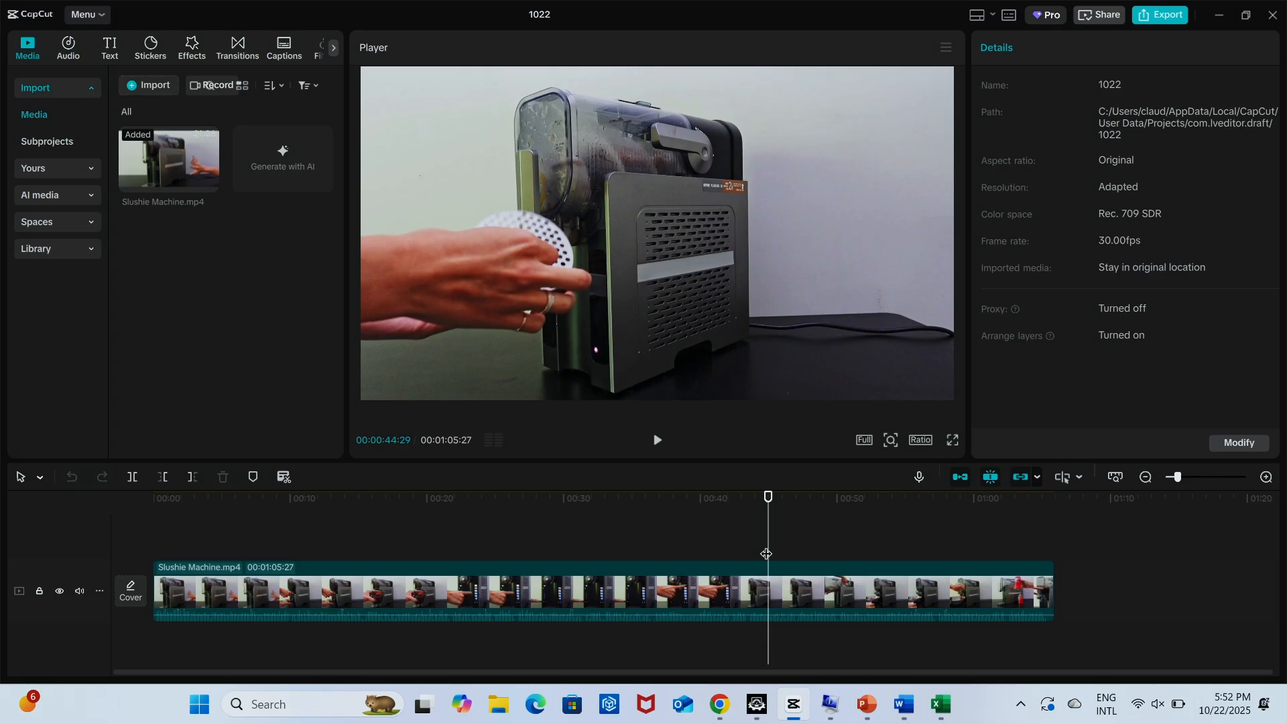
pyautogui.moveTo(758, 522)
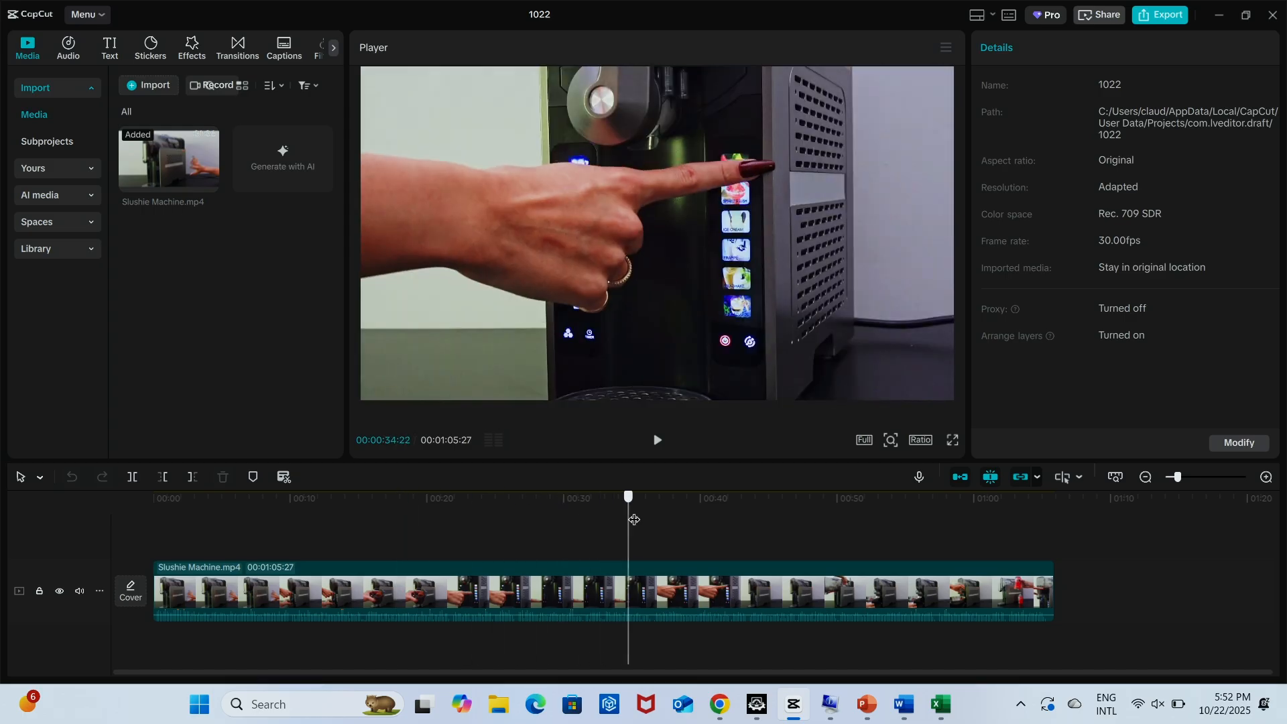
pyautogui.click(835, 497)
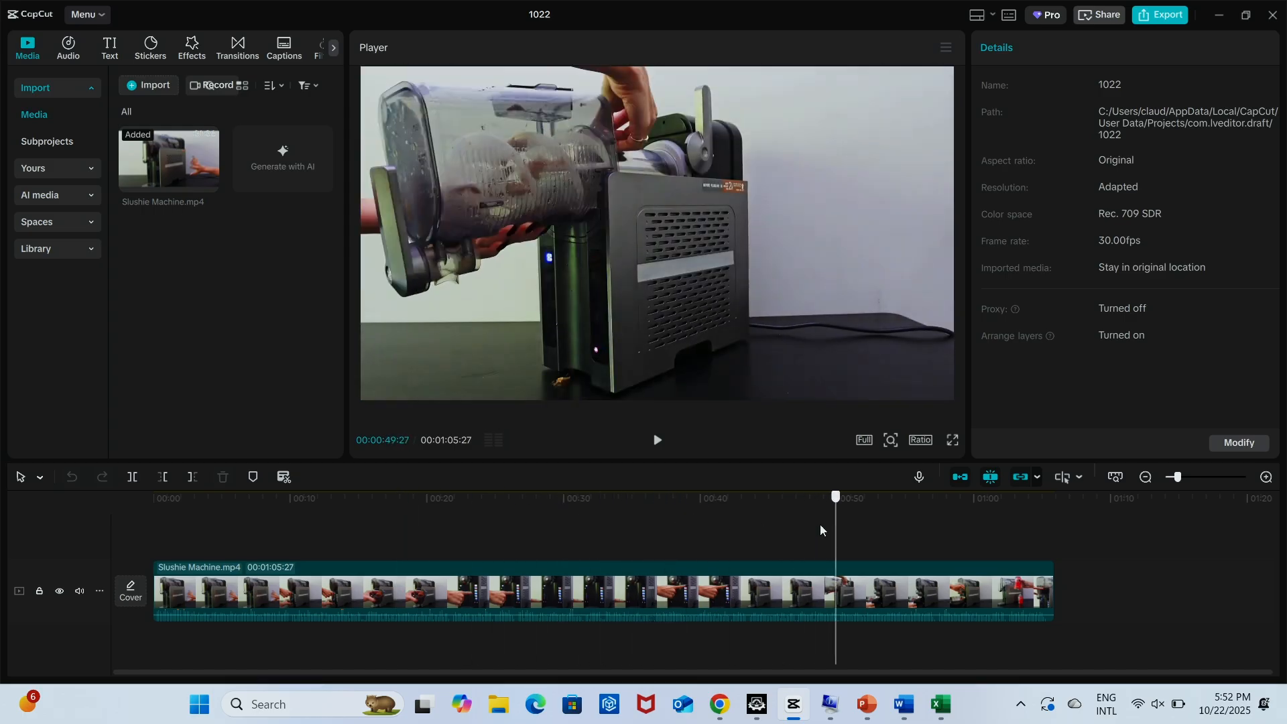
# Step: Return to the ChatGPT PassMark explanation and clear the marked words 'video editing'
pyautogui.click(654, 496)
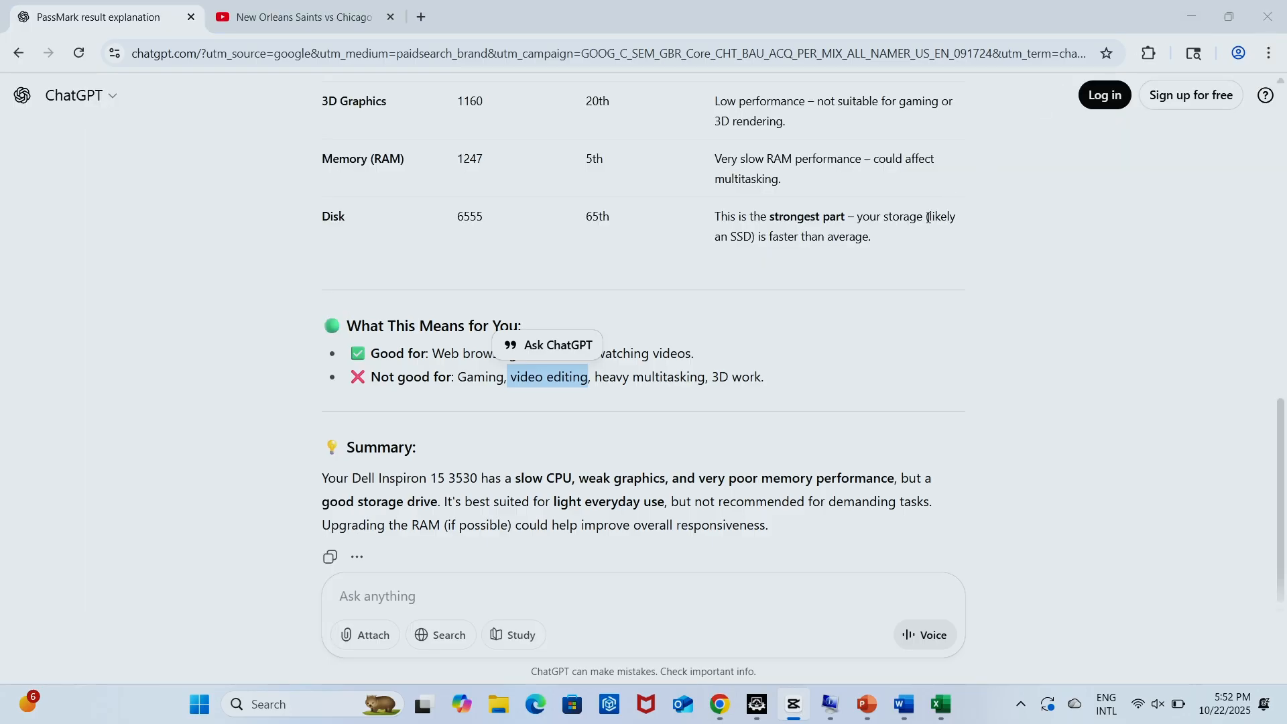
pyautogui.click(685, 608)
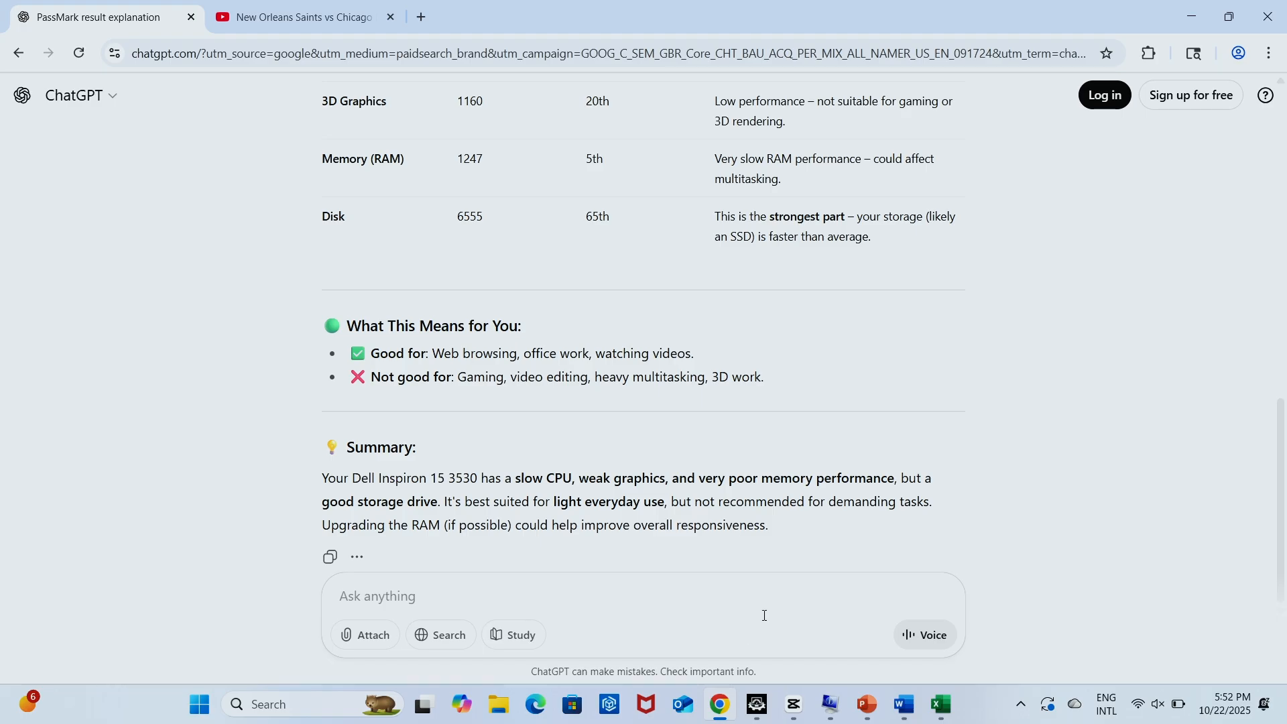
pyautogui.moveTo(863, 704)
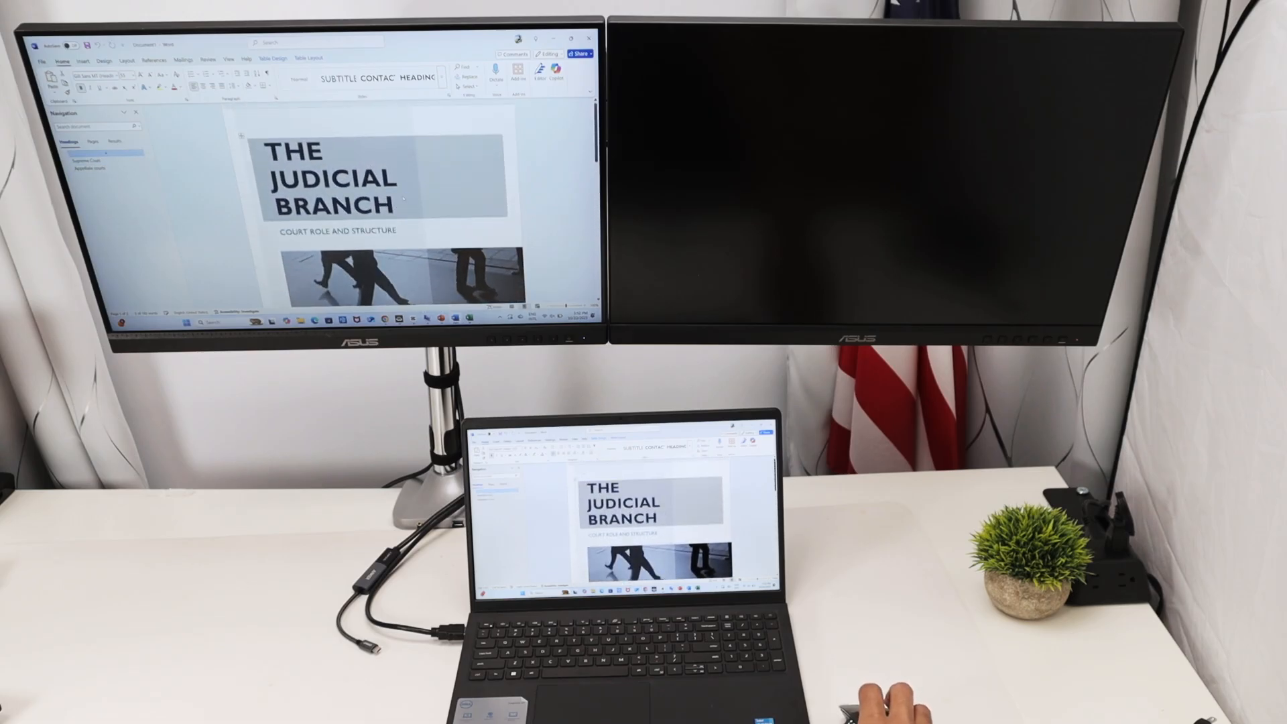
pyautogui.scroll(-3)
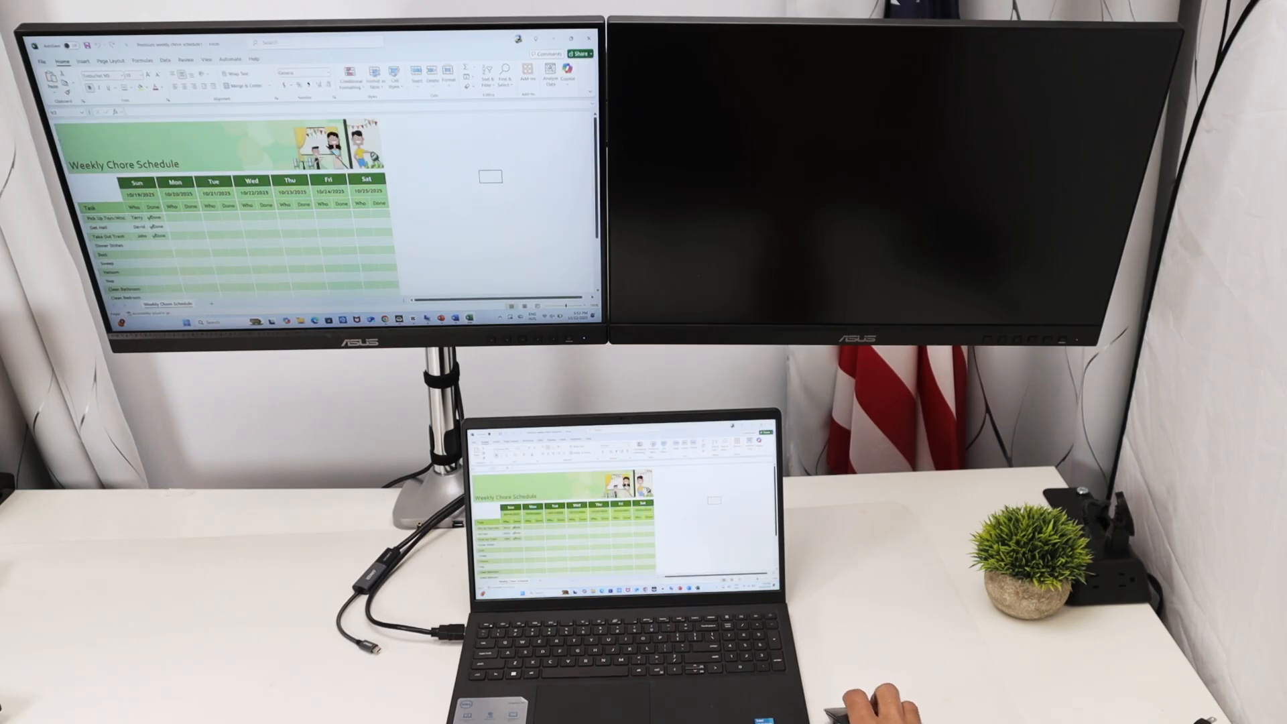
# Step: Scroll the Weekly Chore Schedule down to the Laundry and Water Plants rows
pyautogui.scroll(-3)
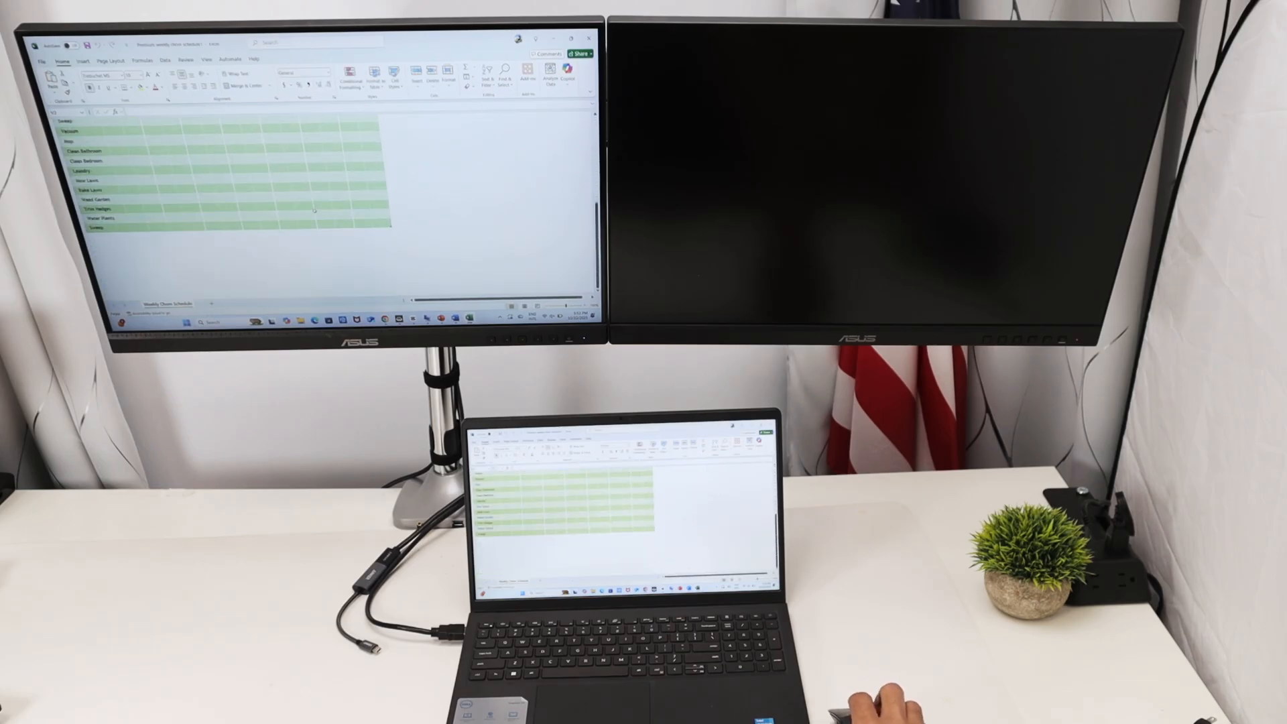